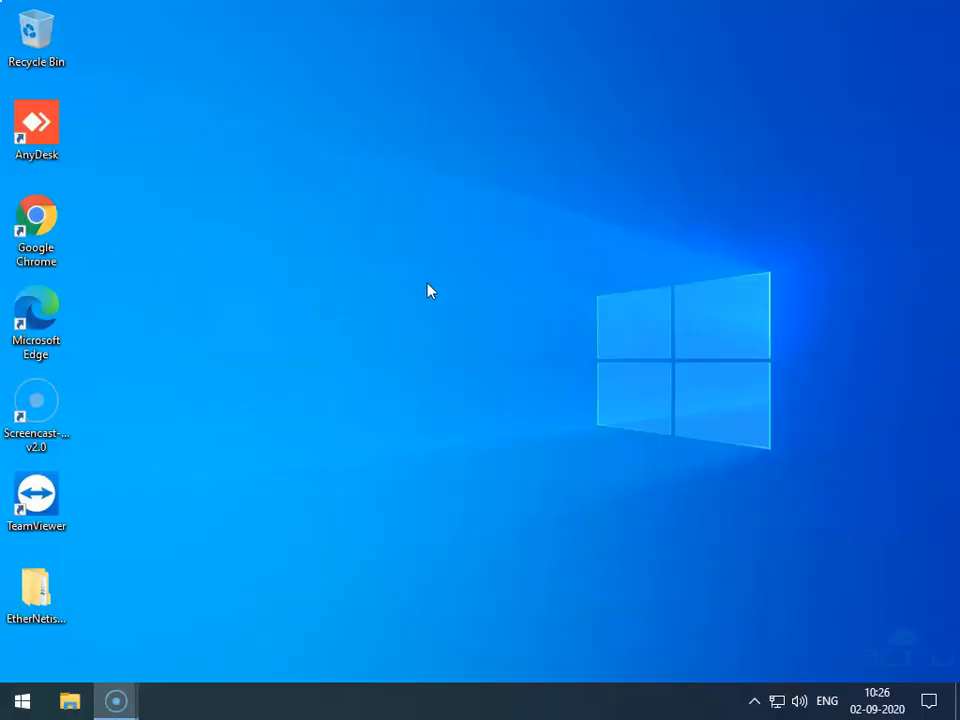
mouse_move(488, 298)
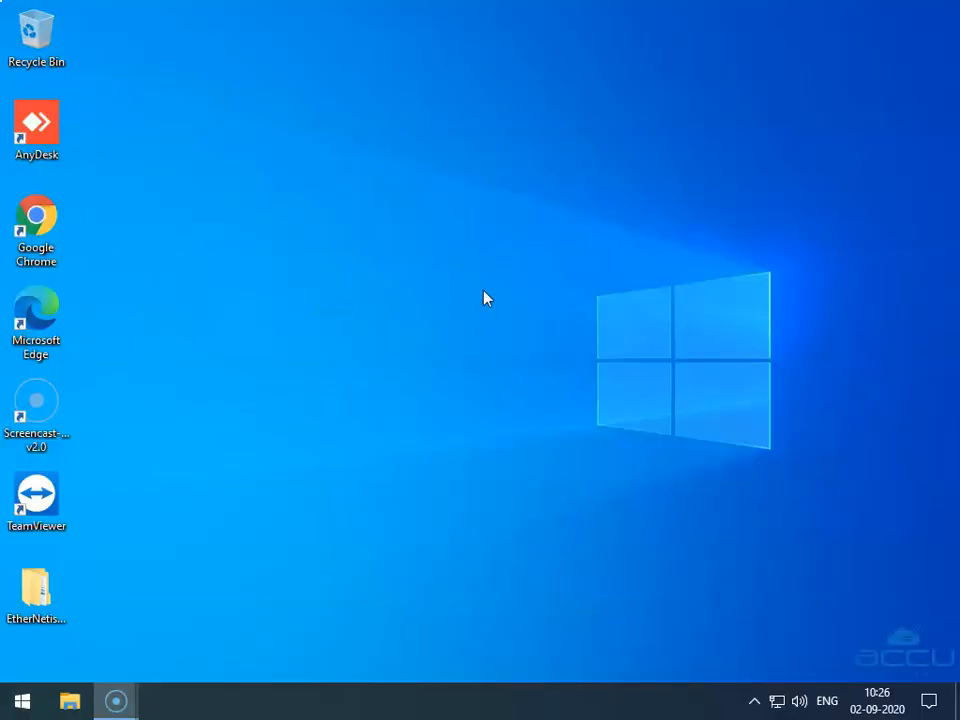
mouse_move(588, 472)
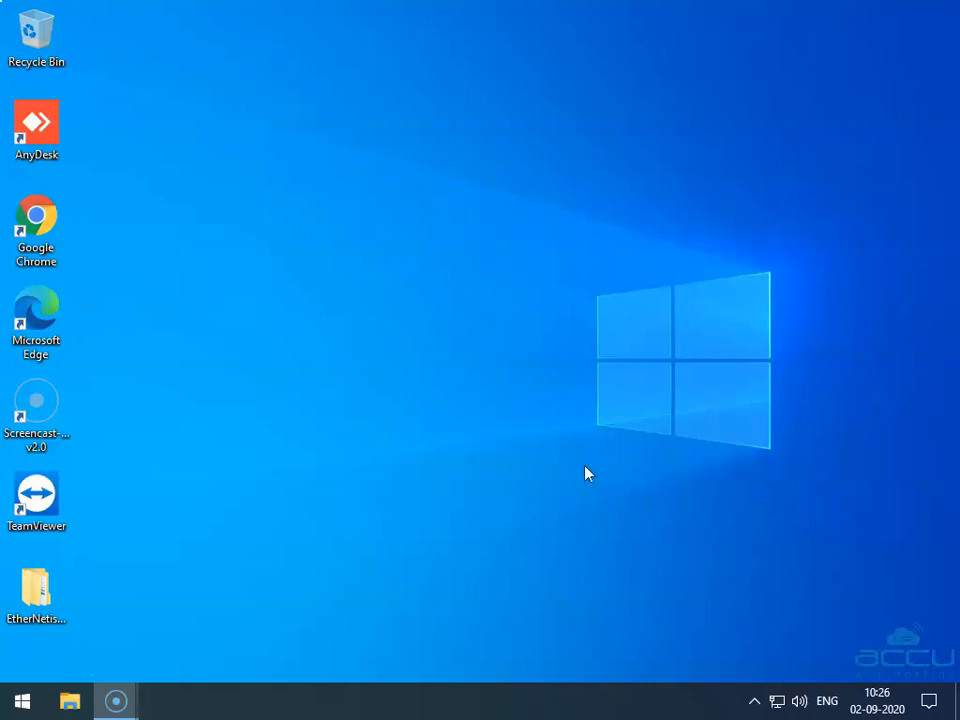
Expand the Windows Accessories folder in the Start menu app list to reveal Remote Desktop Connection
click(36, 590)
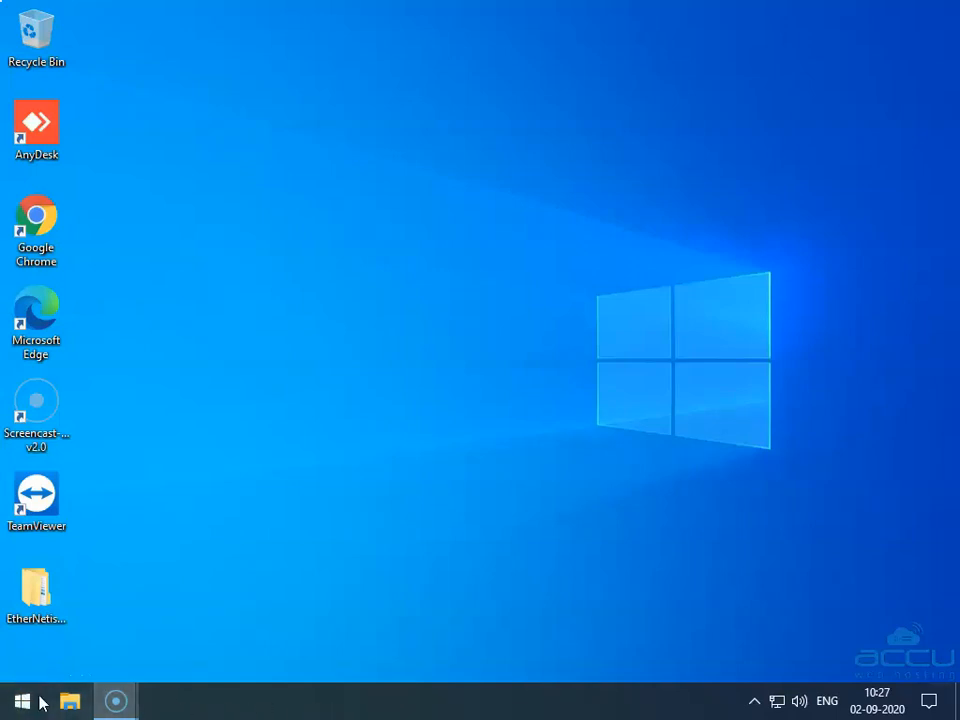
click(22, 700)
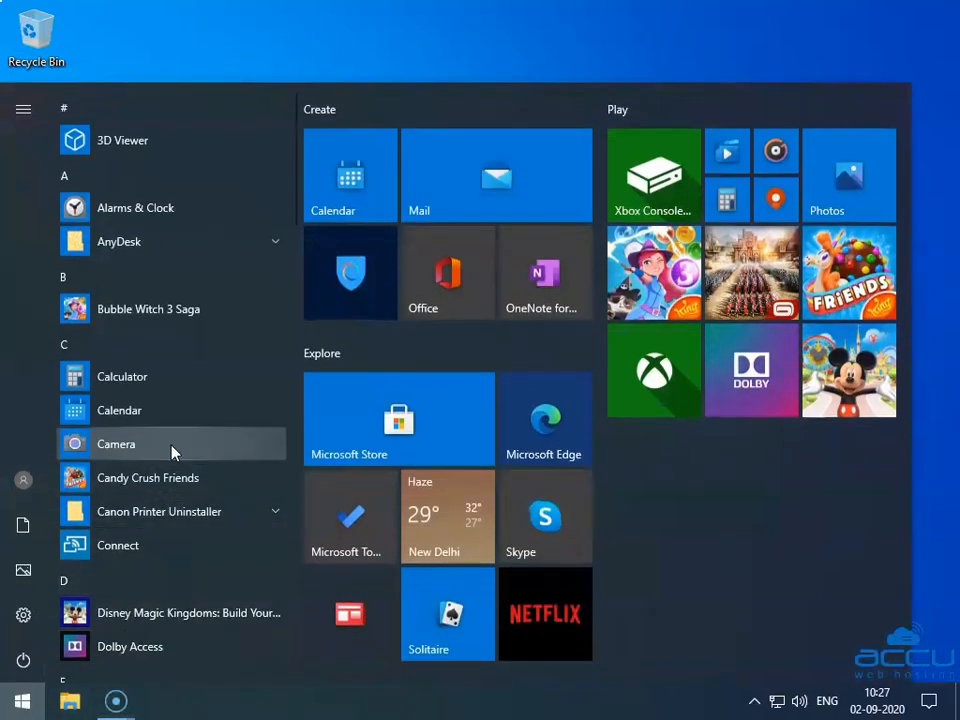
mouse_move(184, 336)
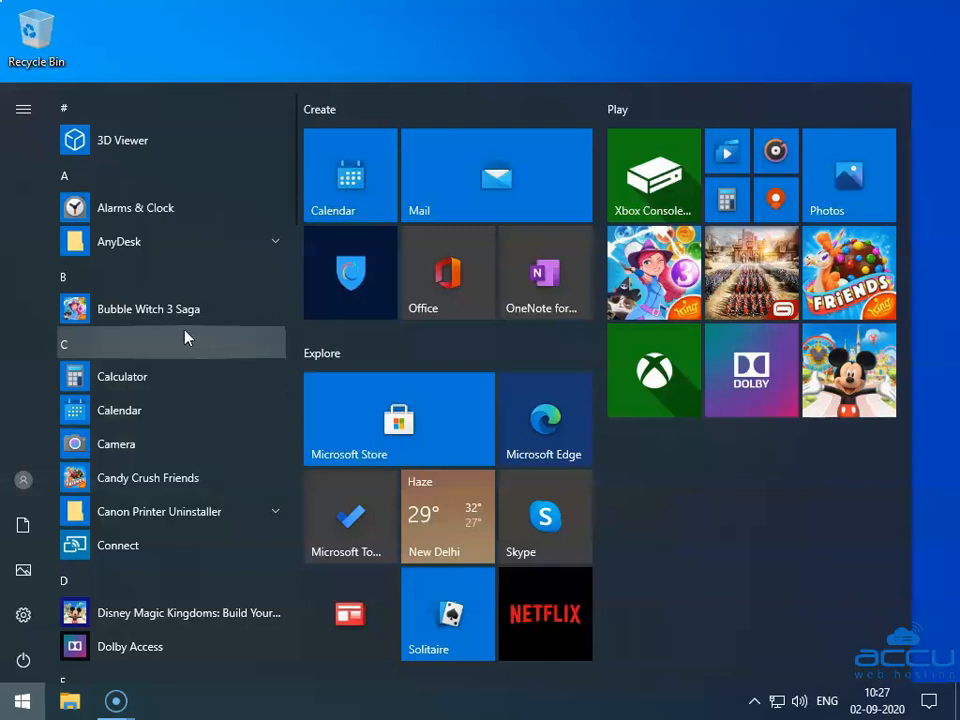
scroll(down, 3)
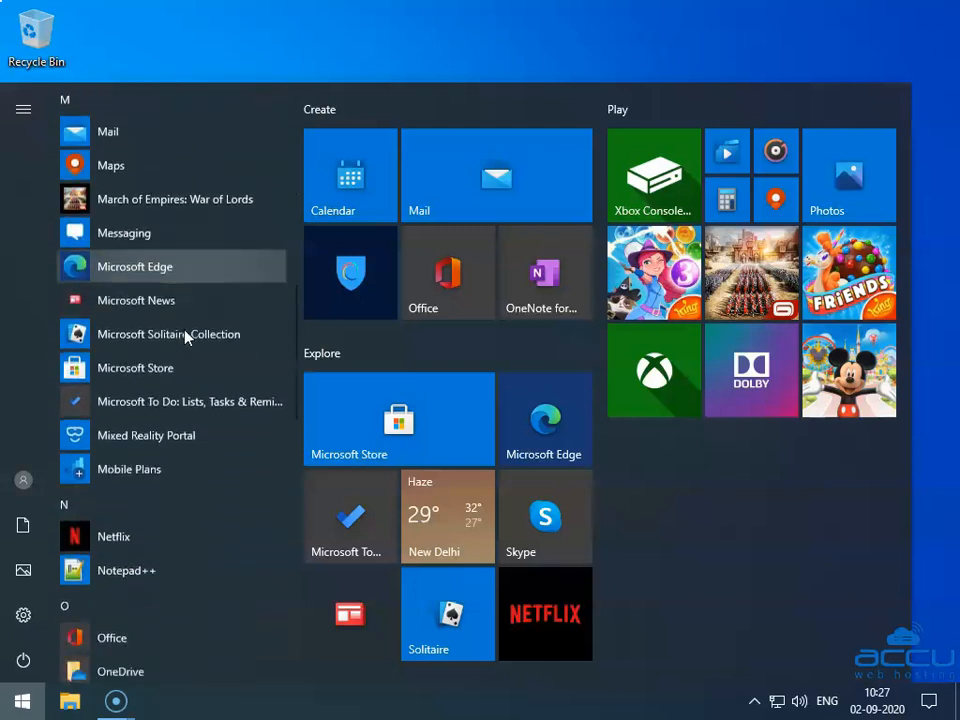
scroll(down, 3)
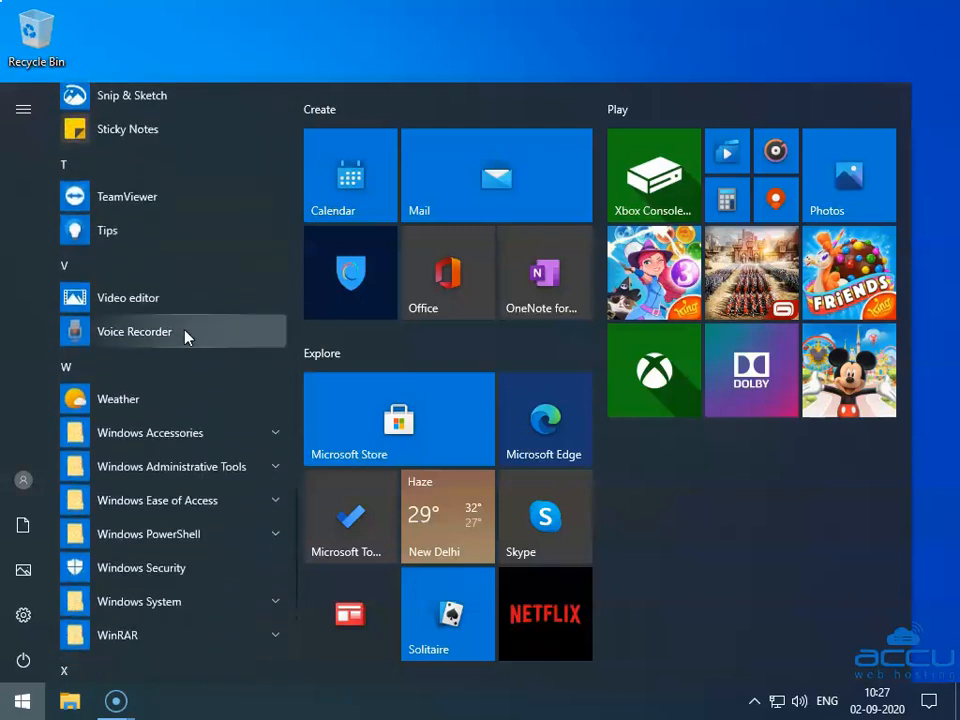
mouse_move(116, 432)
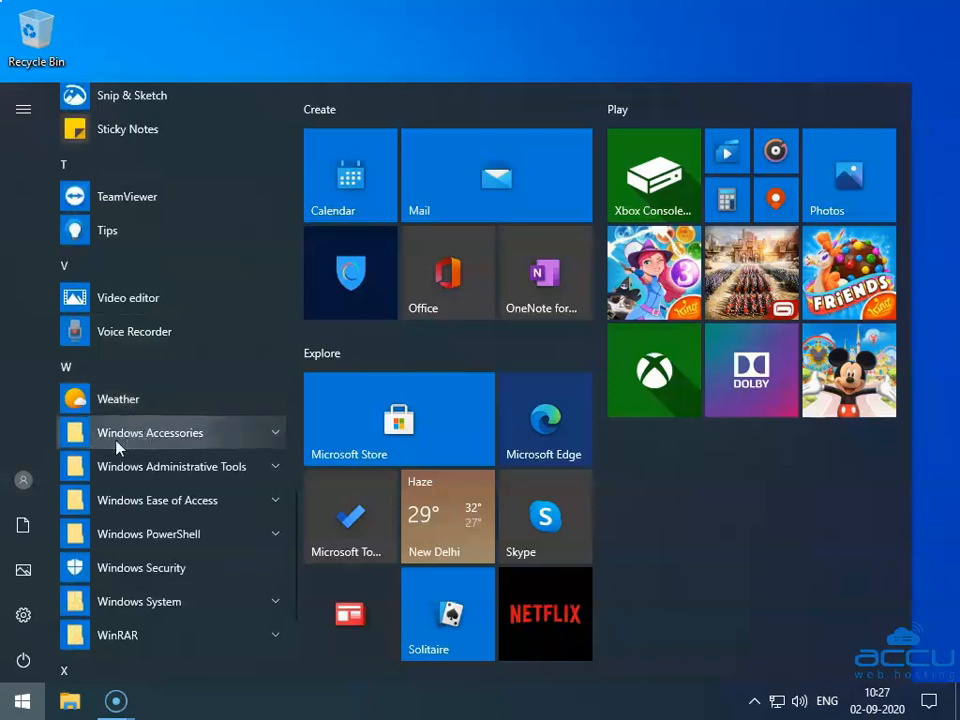
mouse_move(168, 452)
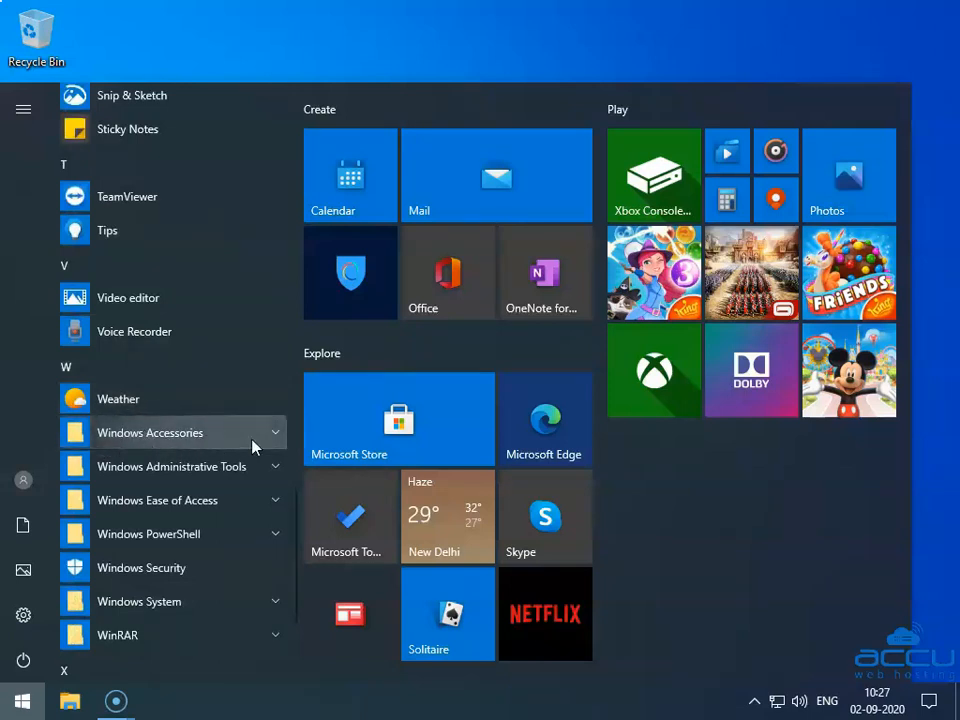
click(150, 432)
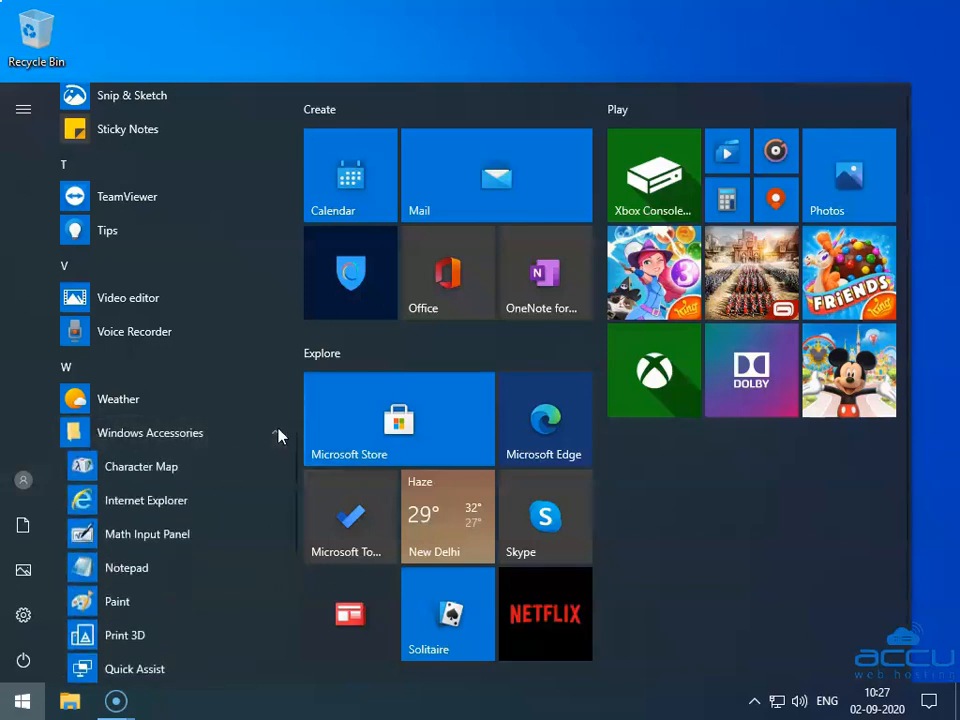
mouse_move(230, 480)
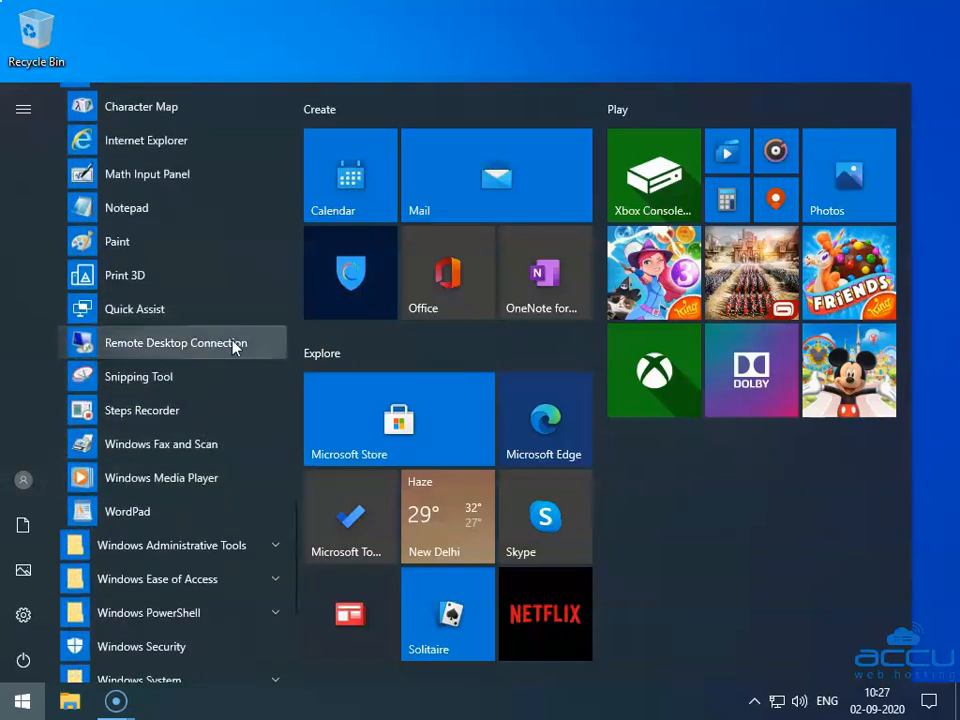
mouse_move(190, 350)
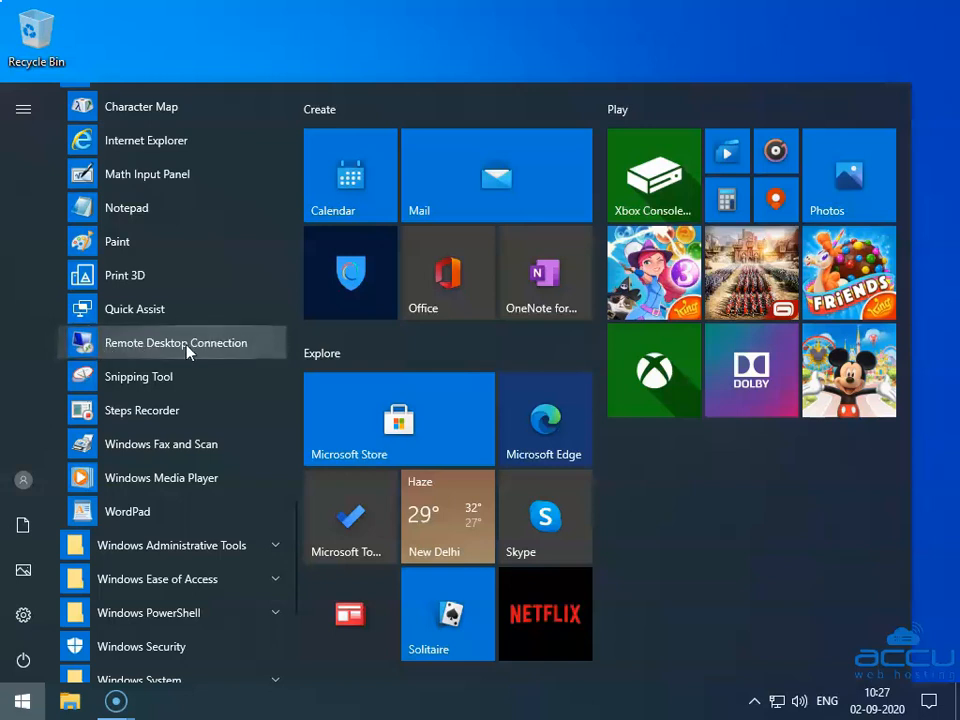
Launch Remote Desktop Connection and choose the saved server address as the computer to connect to
click(176, 342)
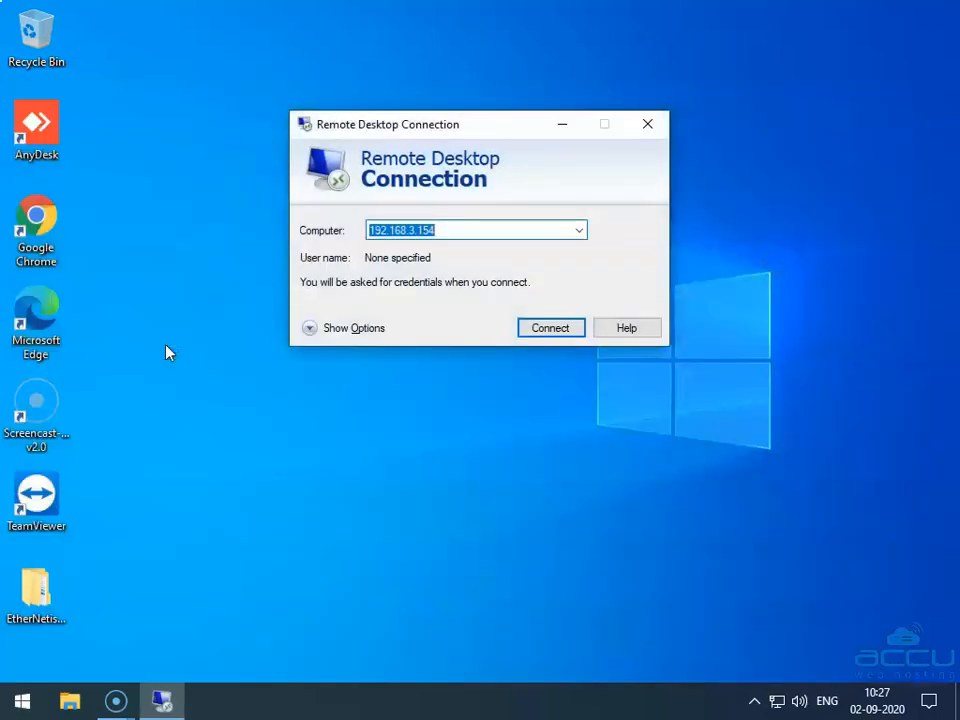
mouse_move(342, 84)
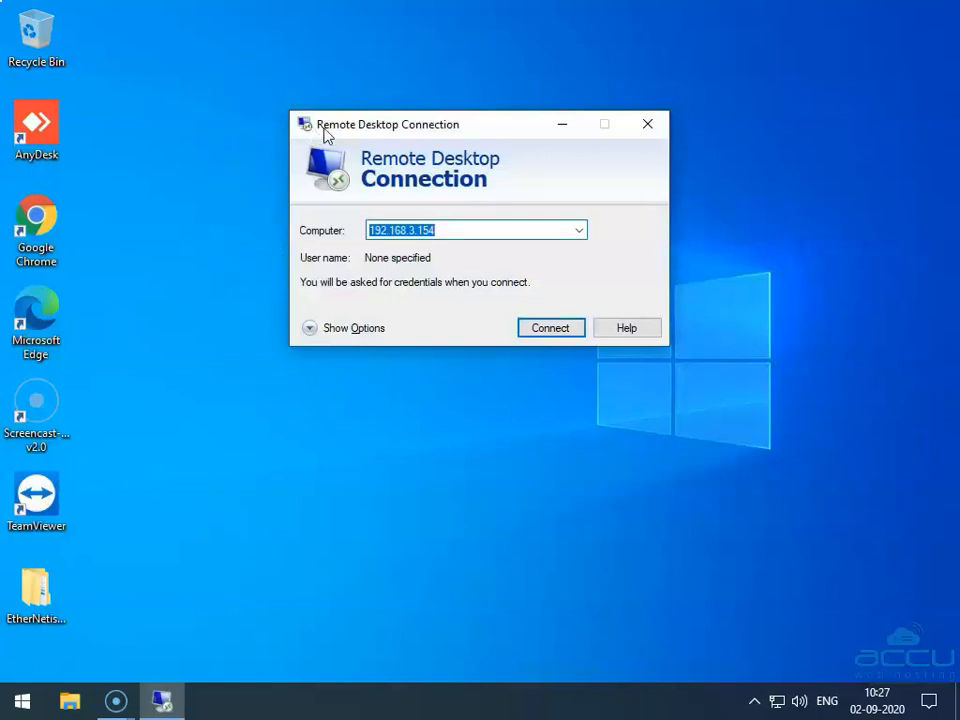
mouse_move(490, 168)
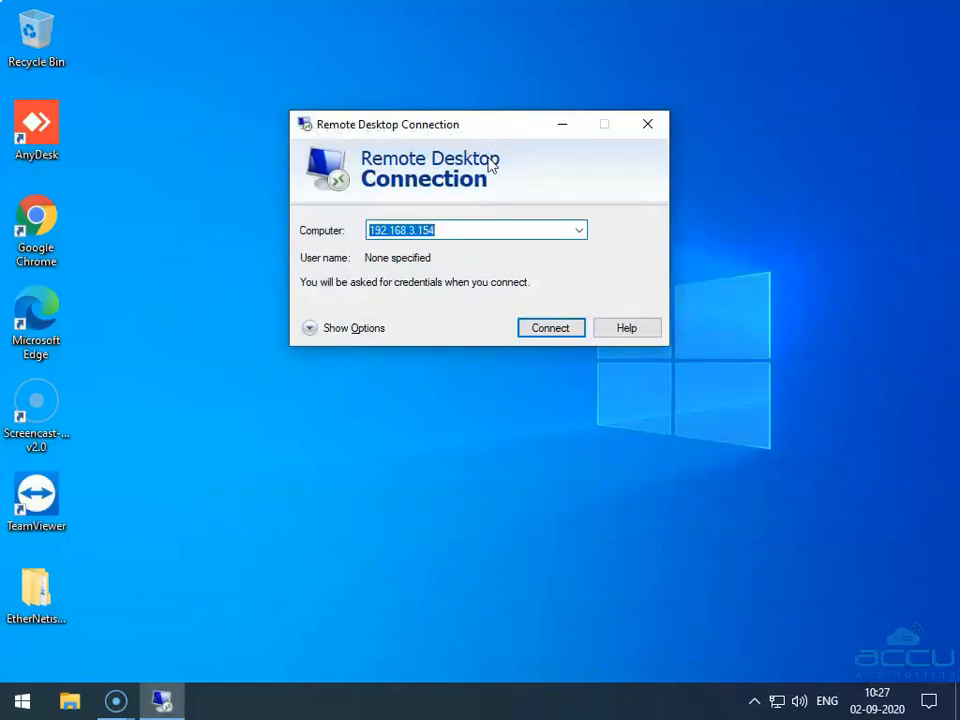
mouse_move(304, 248)
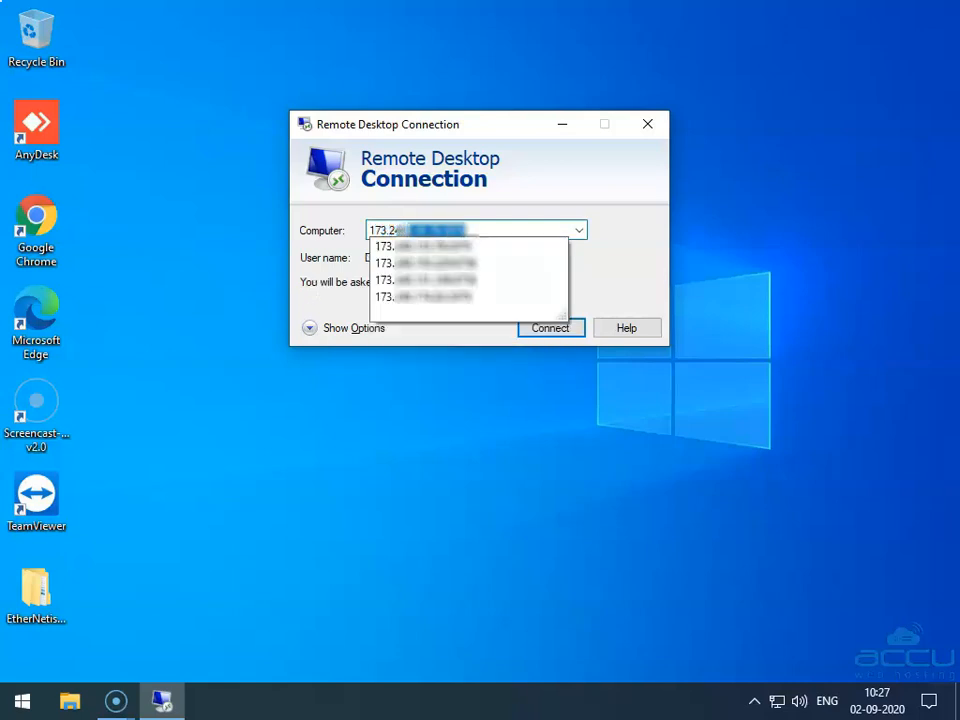
click(476, 230)
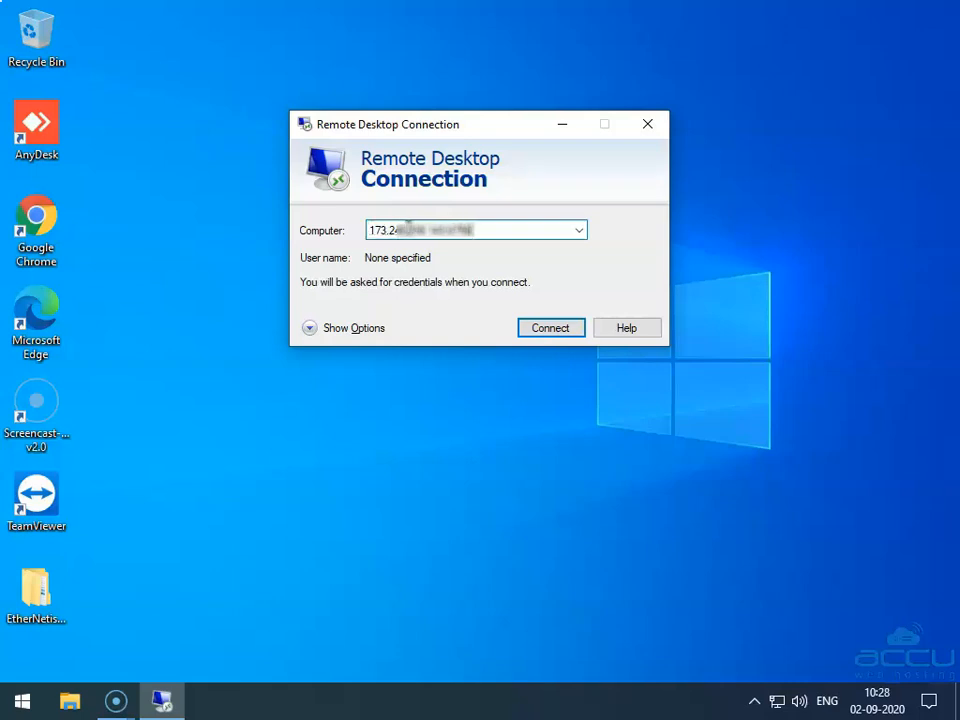
click(476, 230)
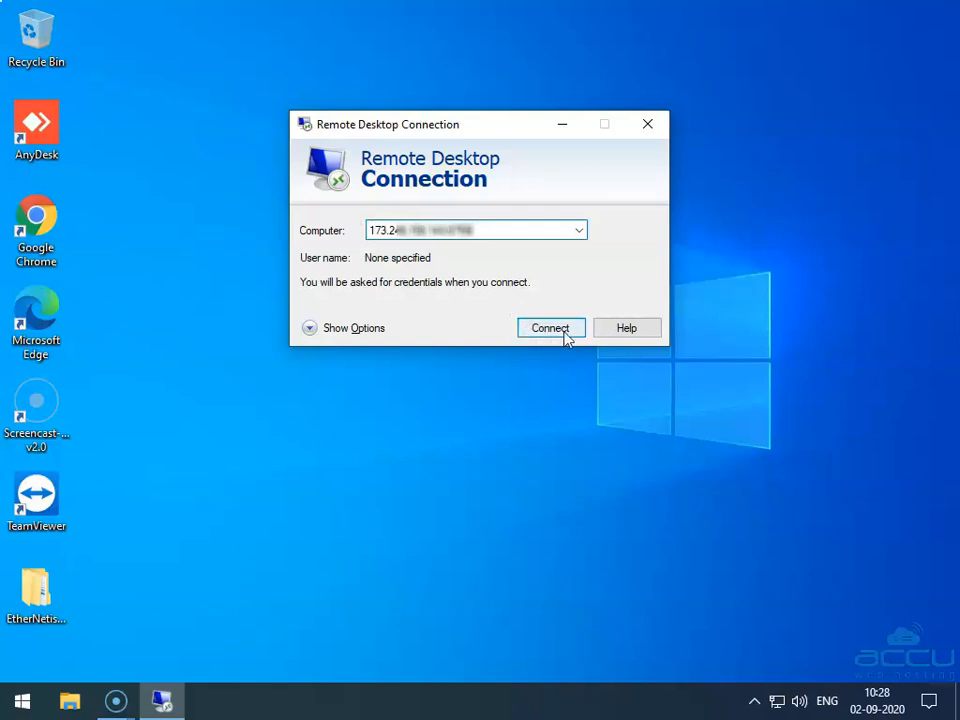
Connect and enter 'administrator' as the user name
click(550, 328)
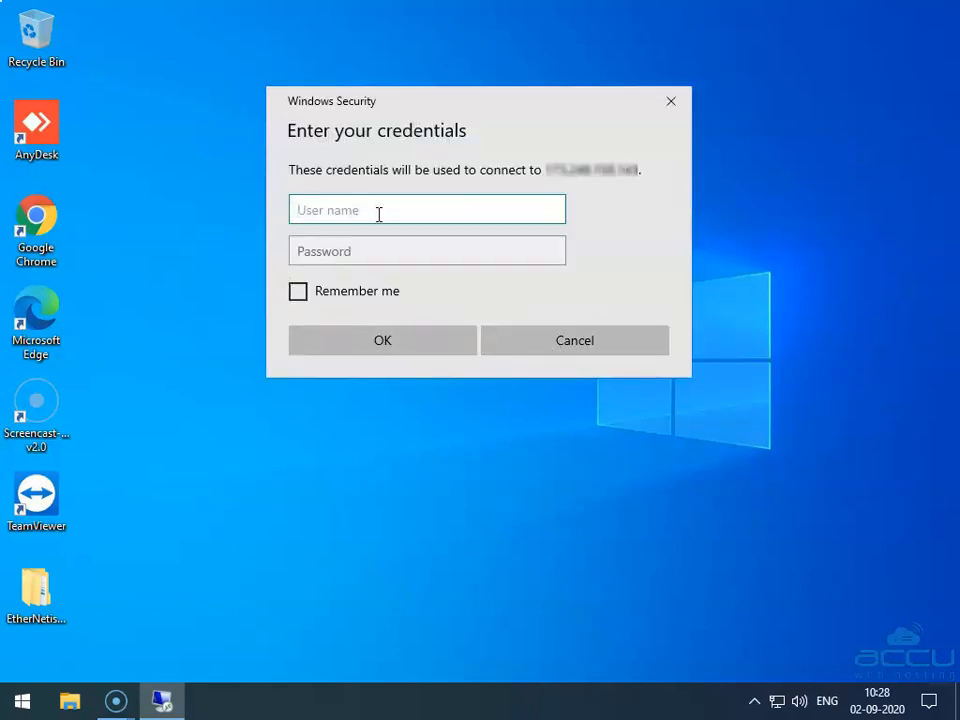
text(a)
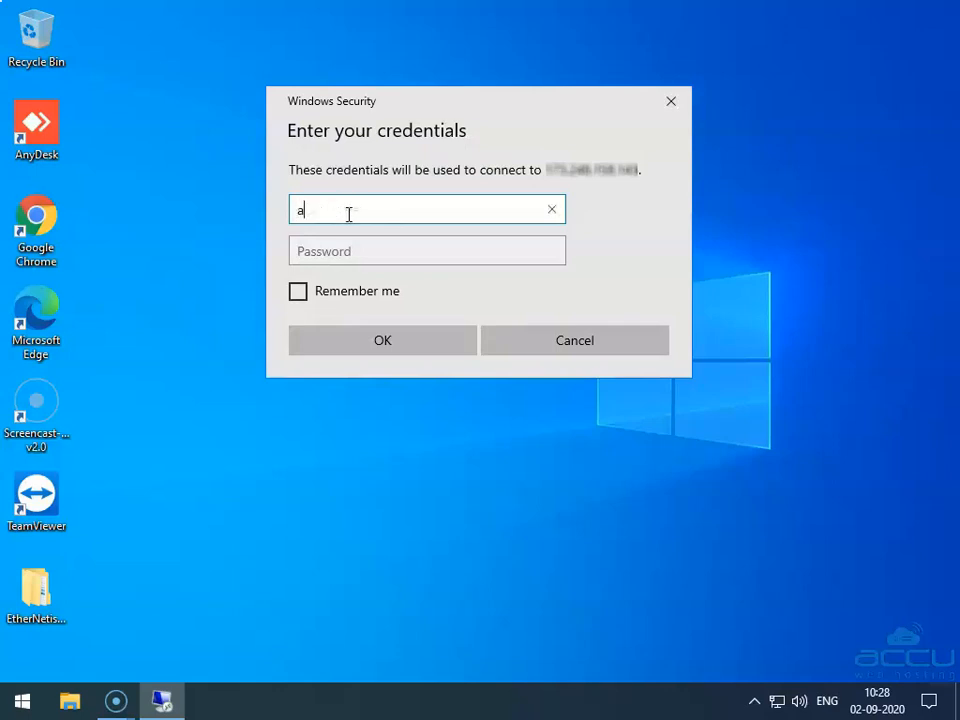
text(dministrat)
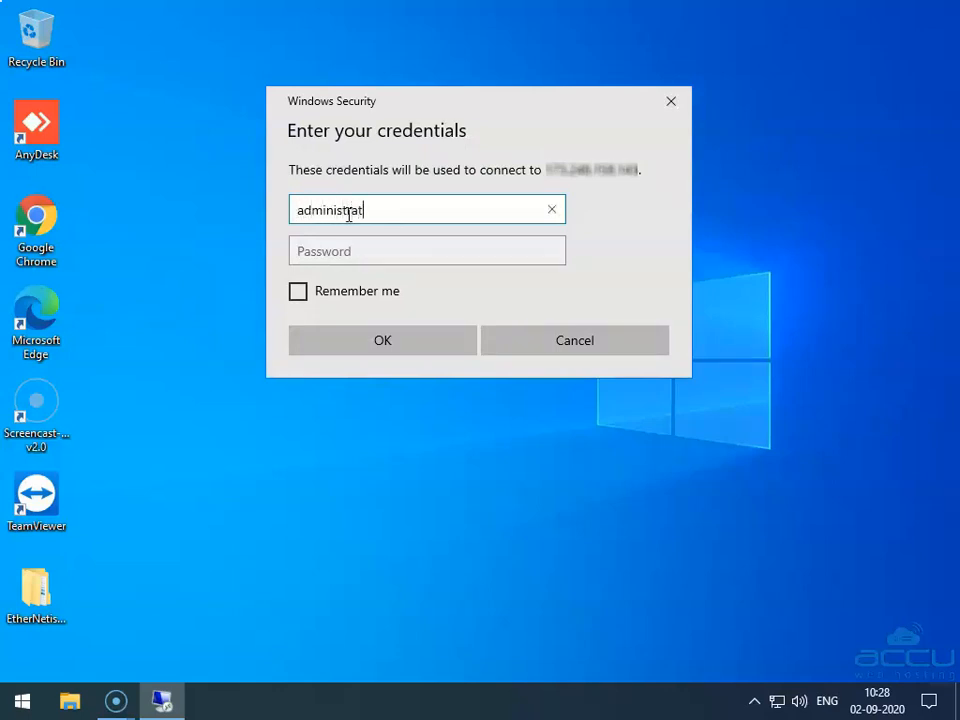
text(or)
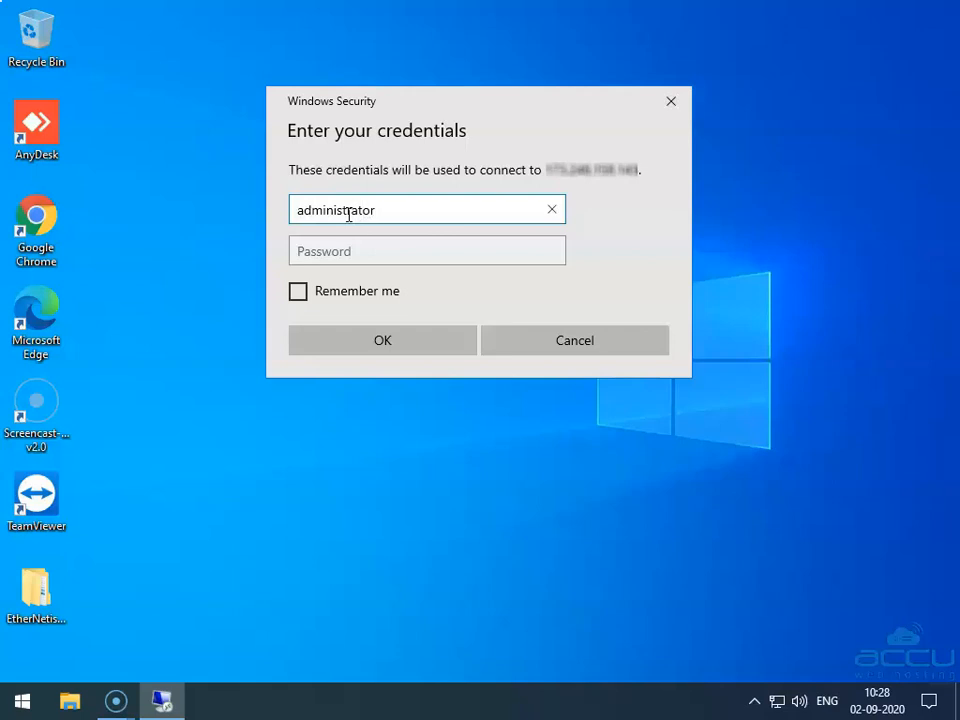
click(426, 250)
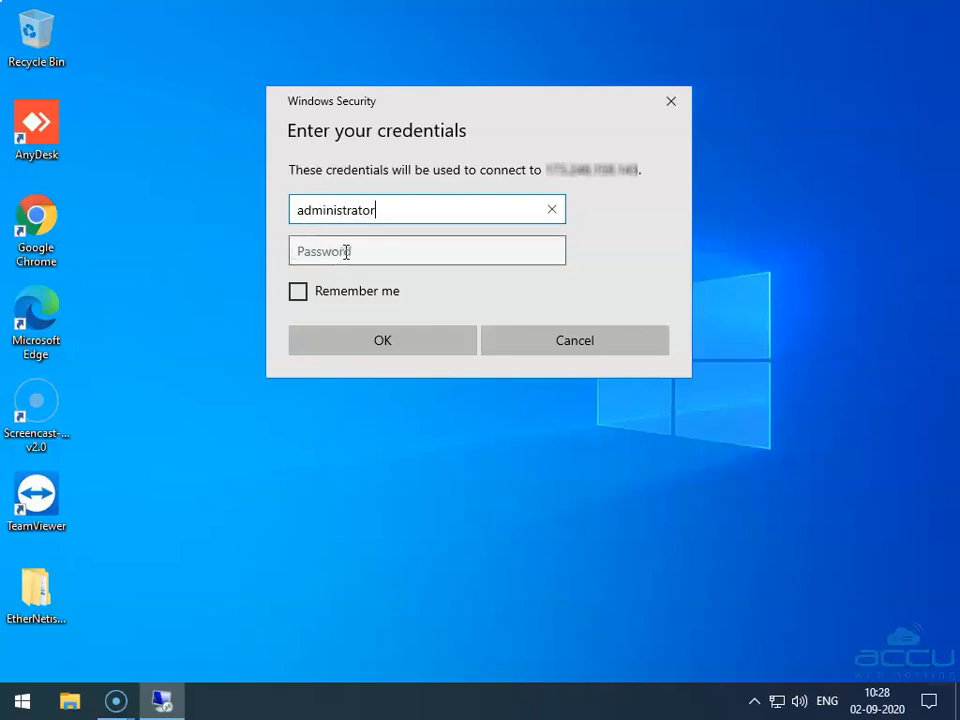
click(428, 250)
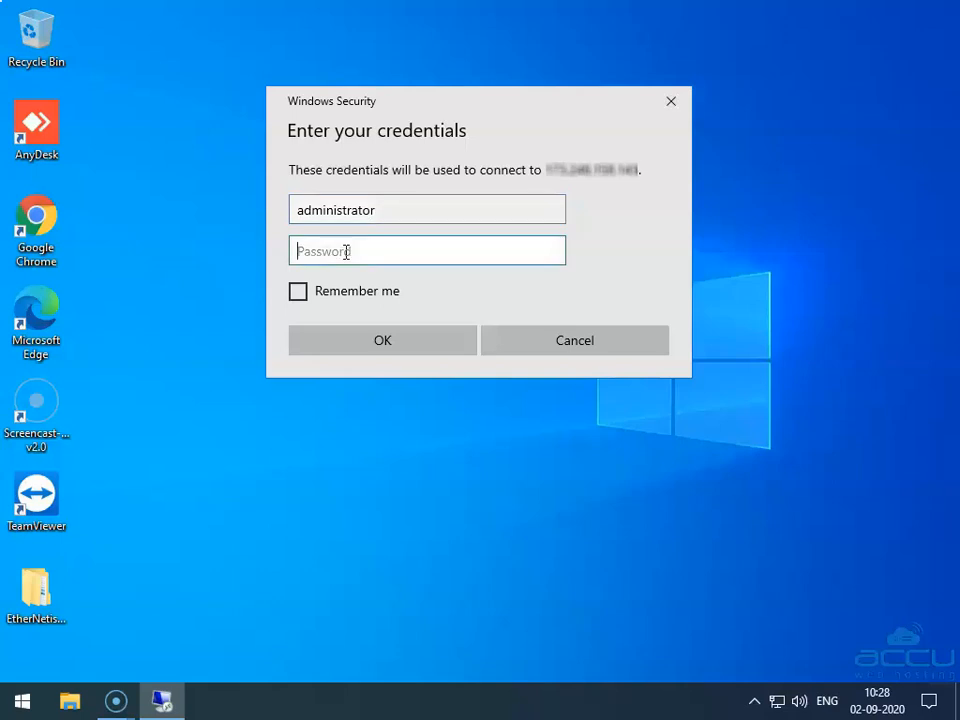
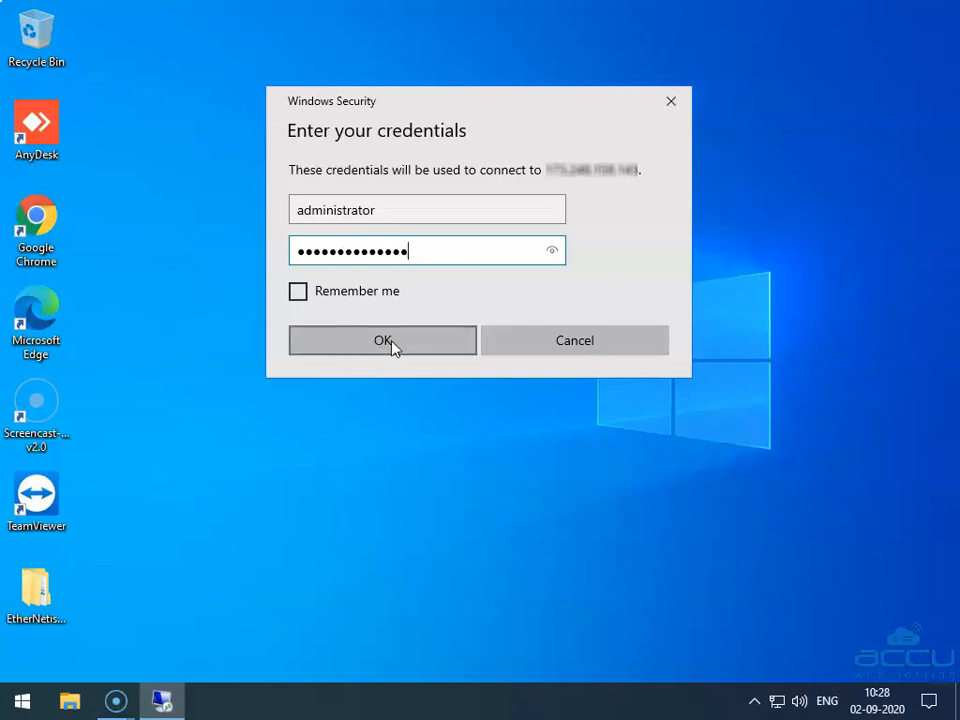
Enter the administrator password and submit the credentials
click(382, 340)
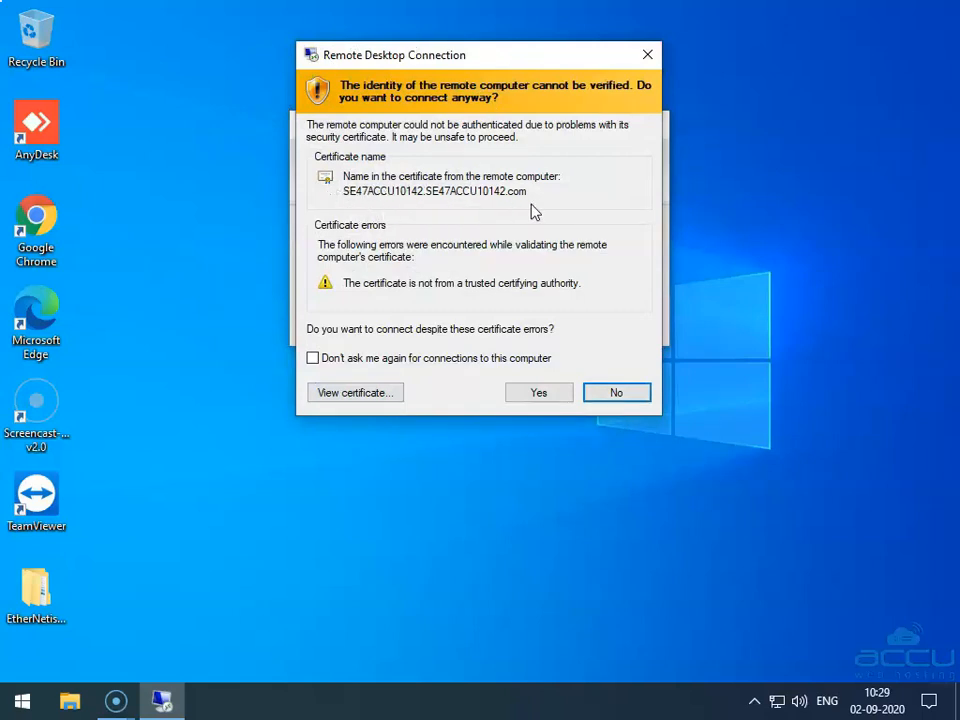
Suppress future certificate warnings for this computer and connect anyway
click(312, 358)
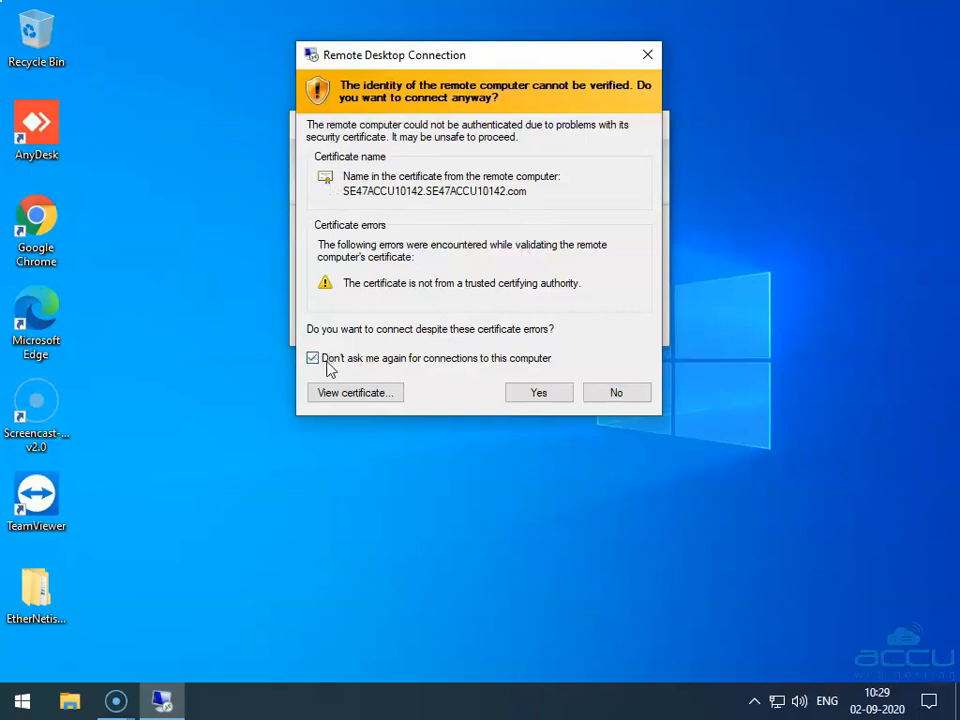
mouse_move(556, 368)
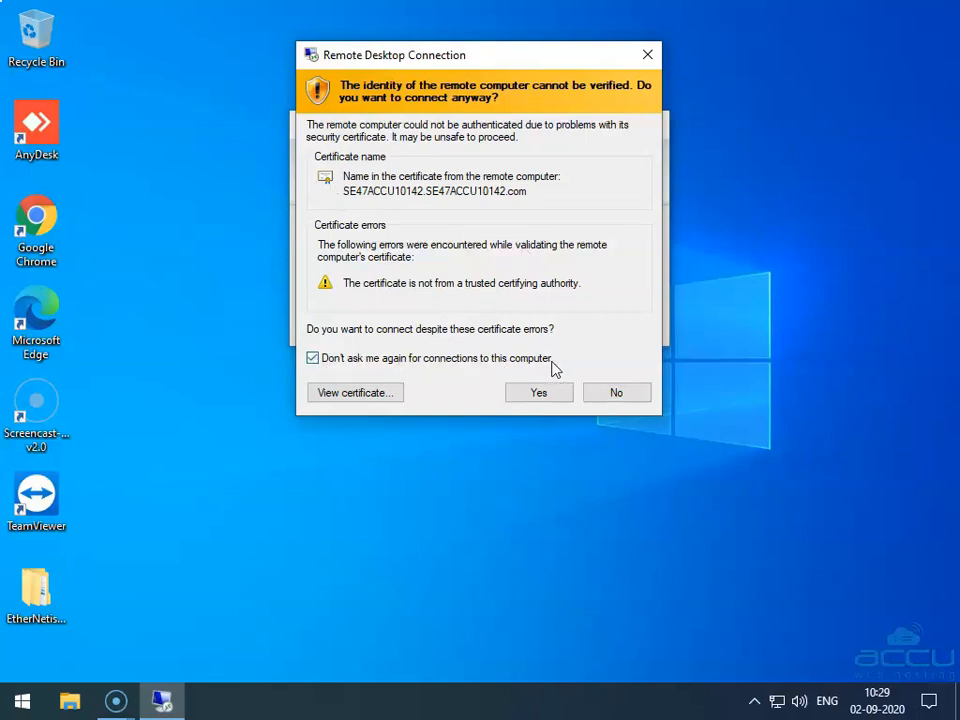
mouse_move(552, 390)
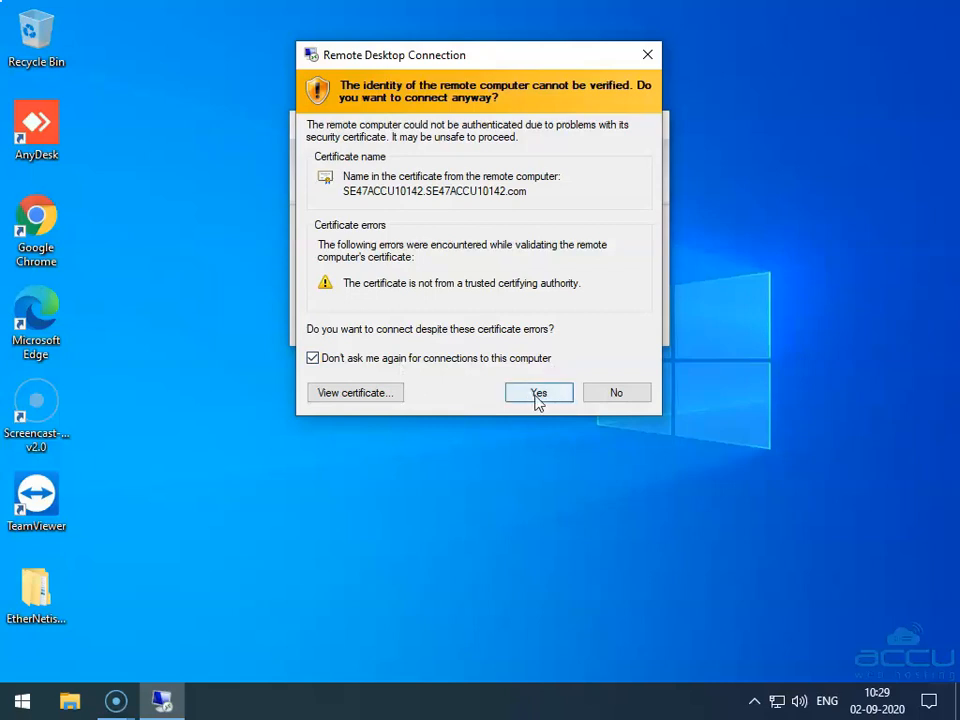
click(540, 392)
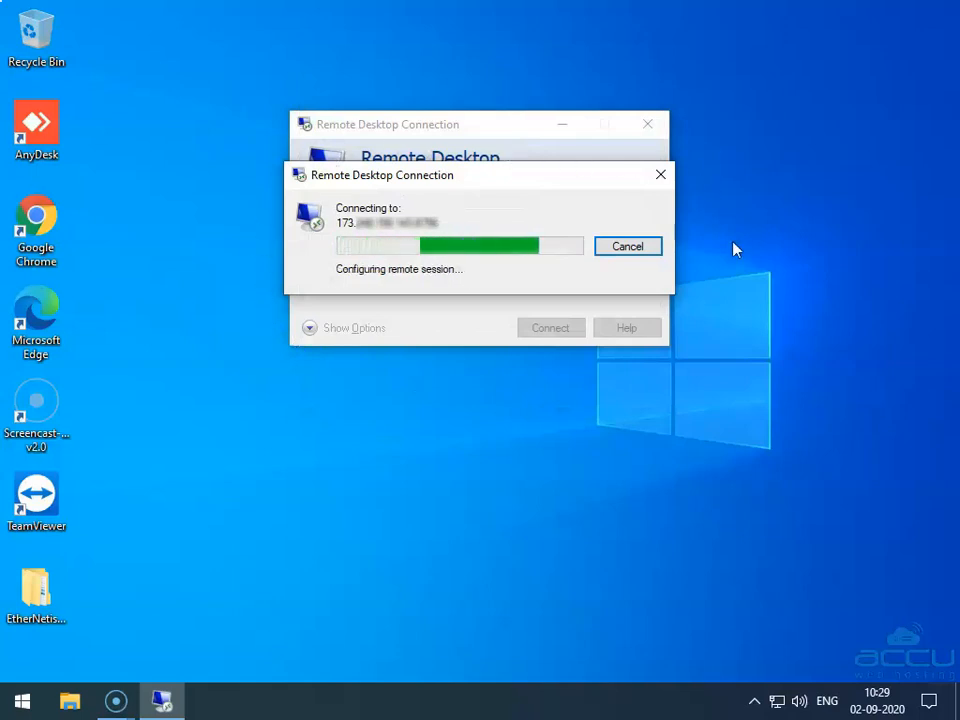
mouse_move(688, 290)
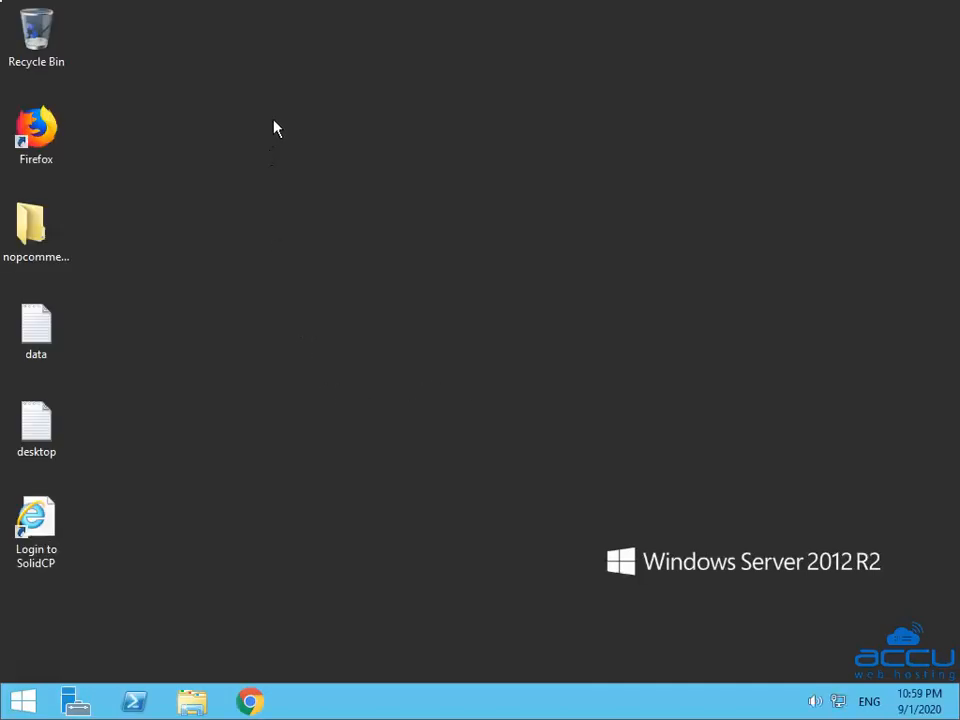
mouse_move(316, 84)
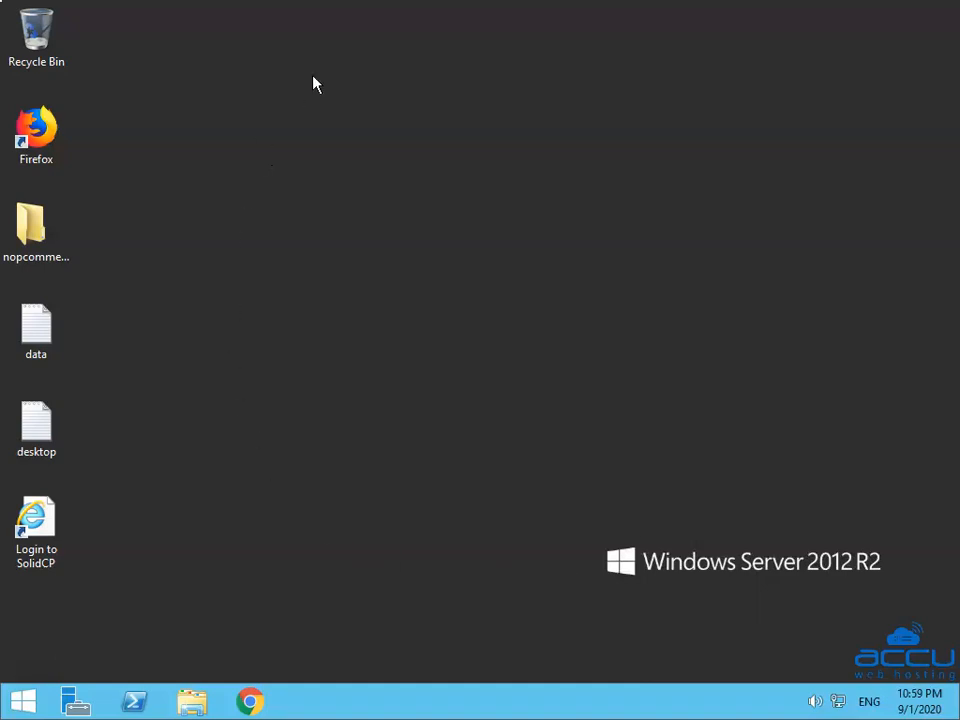
mouse_move(434, 592)
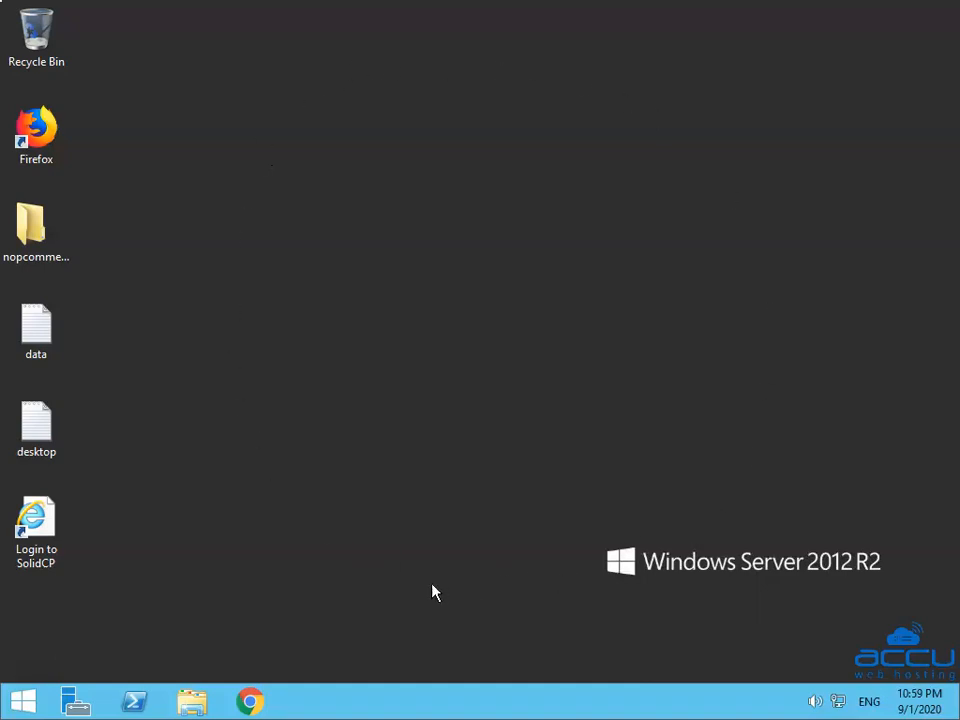